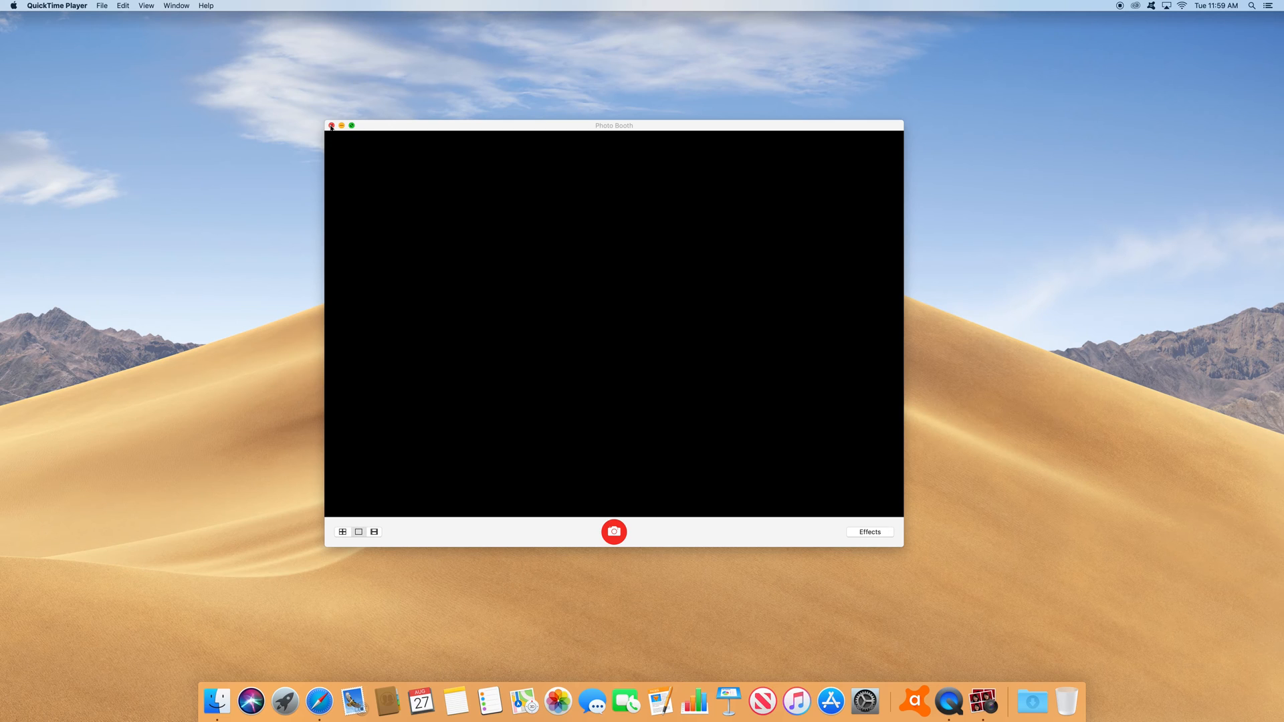
Close the Photo Booth window that shows a black camera preview
left_click(332, 125)
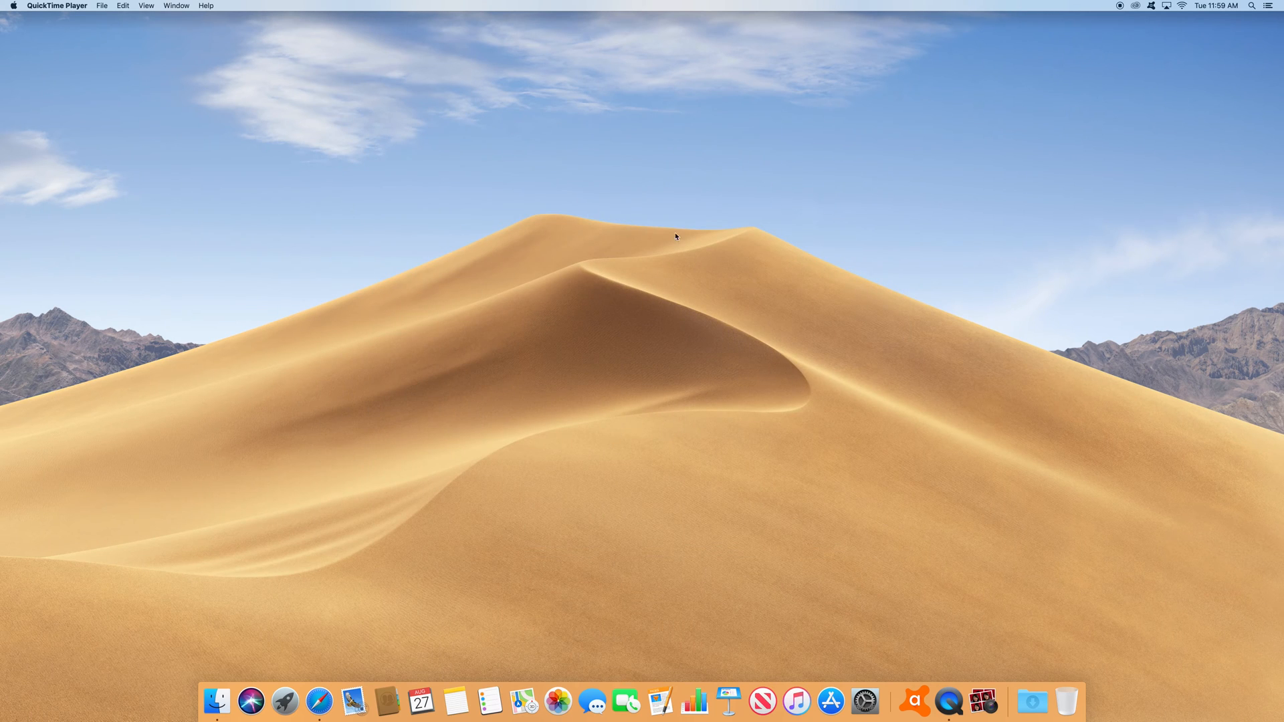
mouse_move(1253, 6)
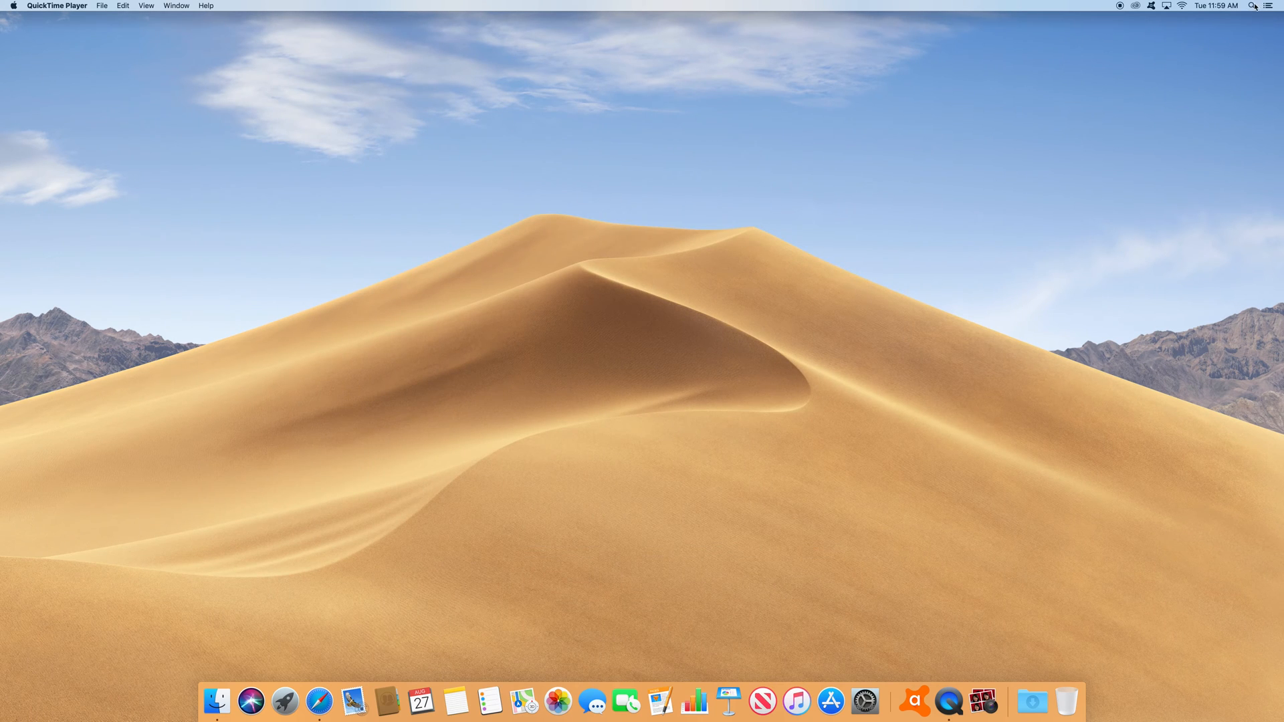
Launch Terminal from the Spotlight search by searching for 'terminal'
left_click(1252, 7)
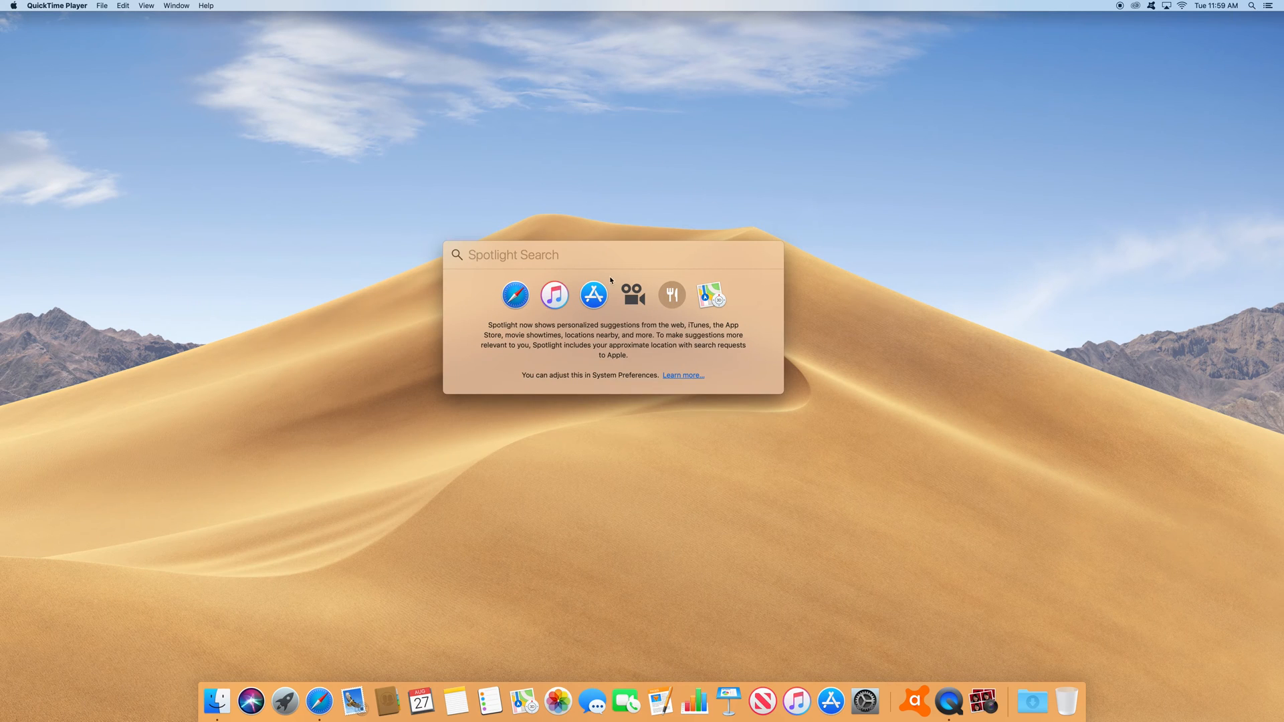
type("textEdit")
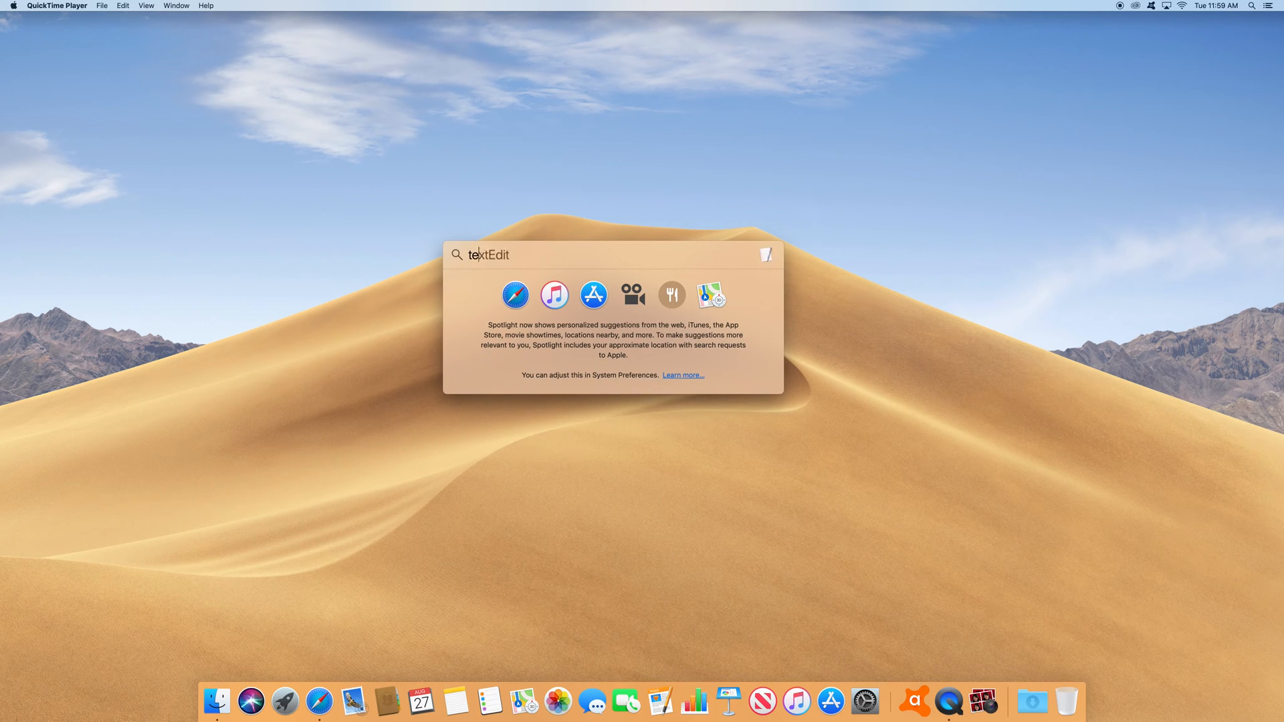
type("terminal")
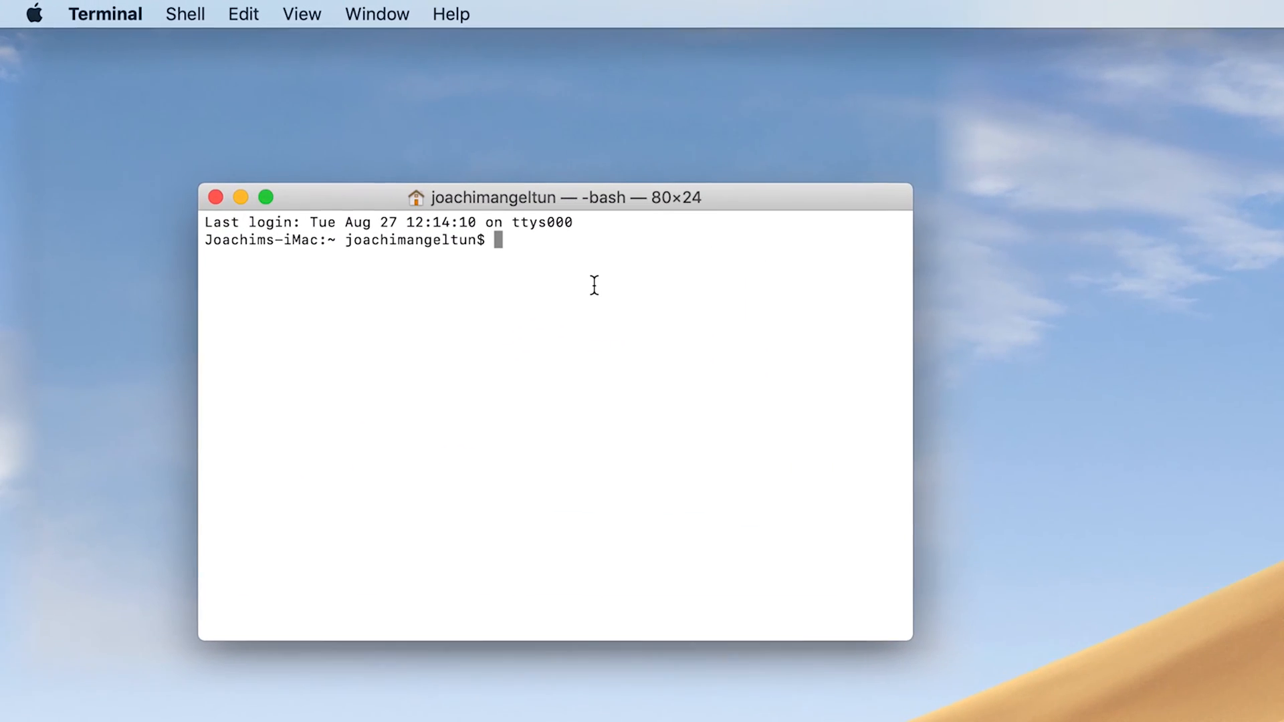
Run 'sudo killall VDCAssistant' at the prompt to reset the camera process
type("sudo")
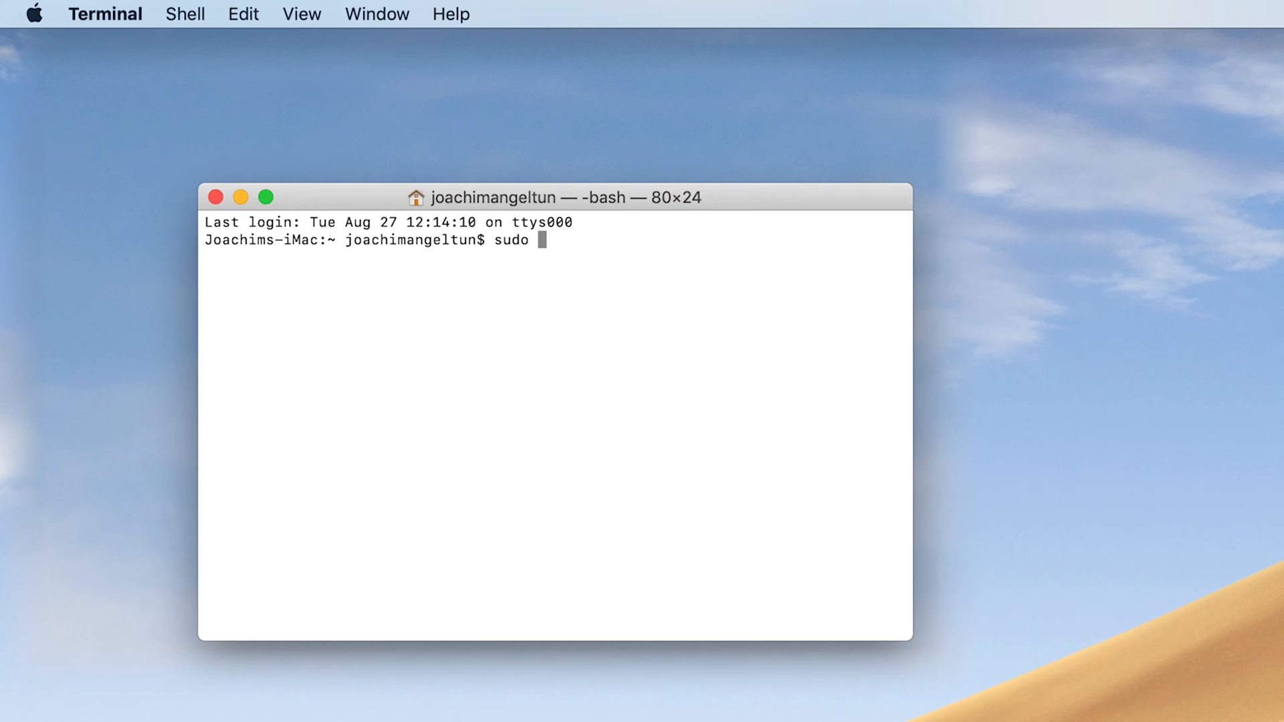
type("killall")
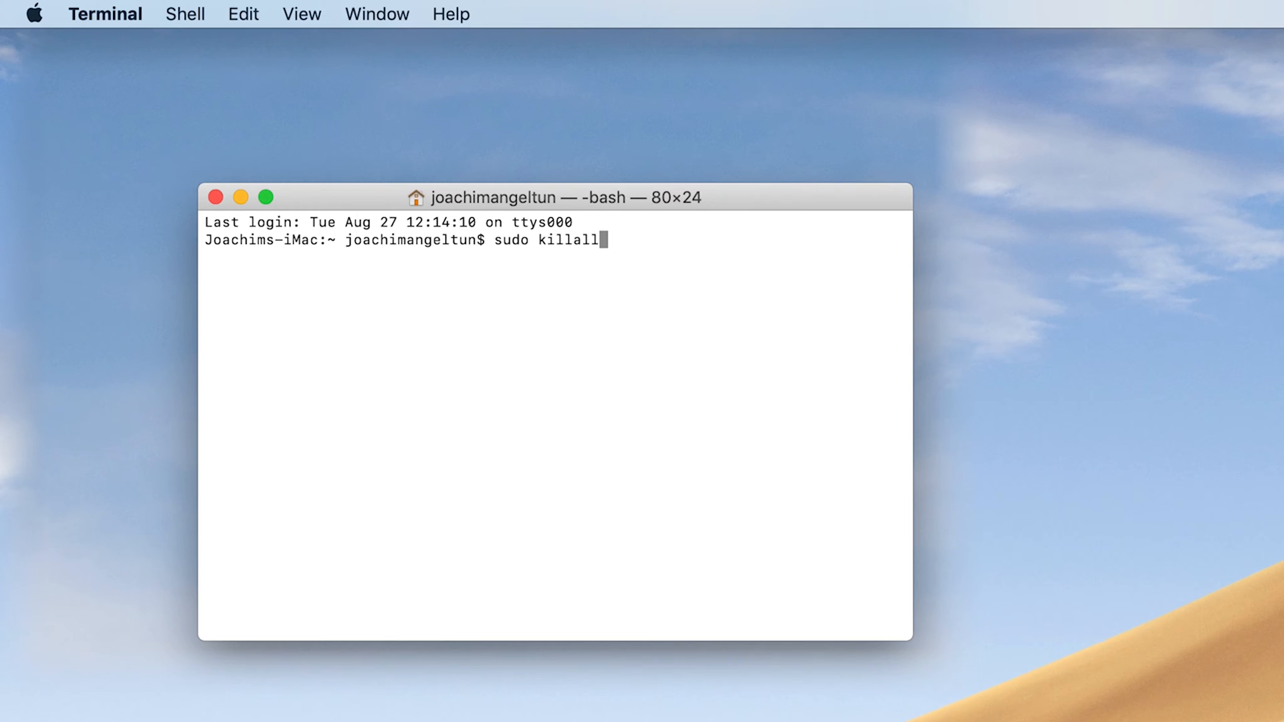
type("V")
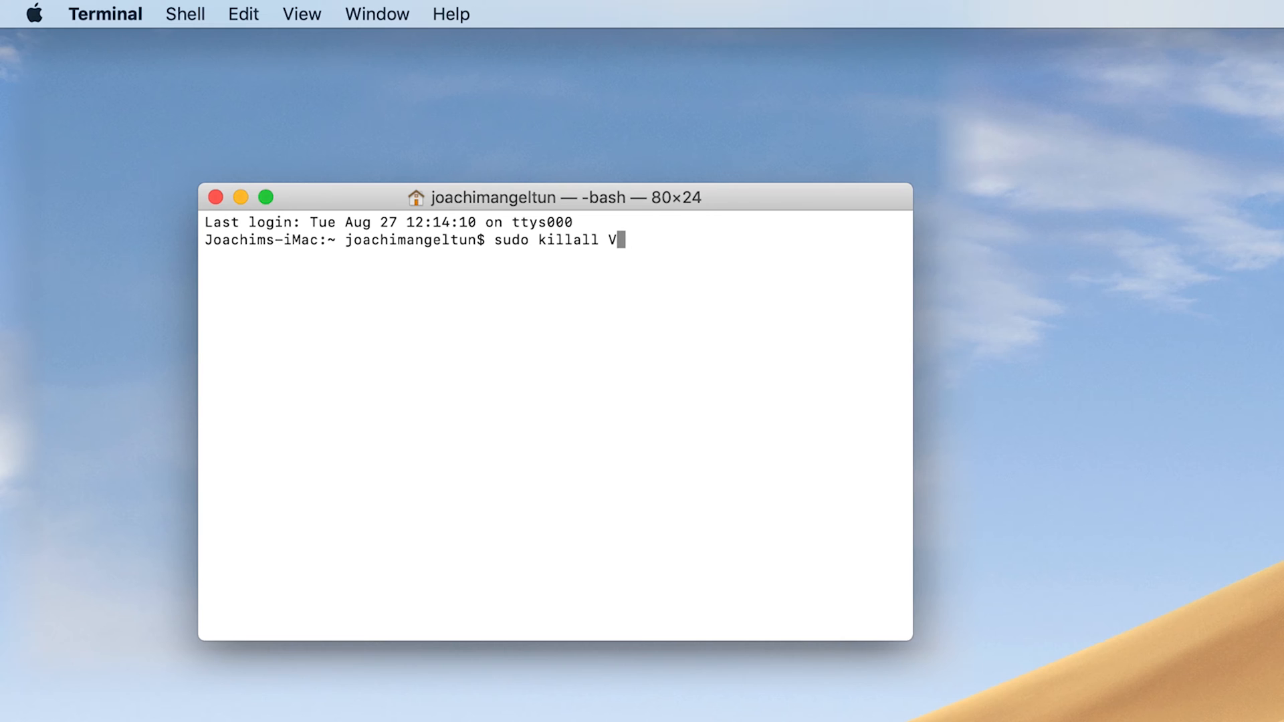
type("DCAssistan")
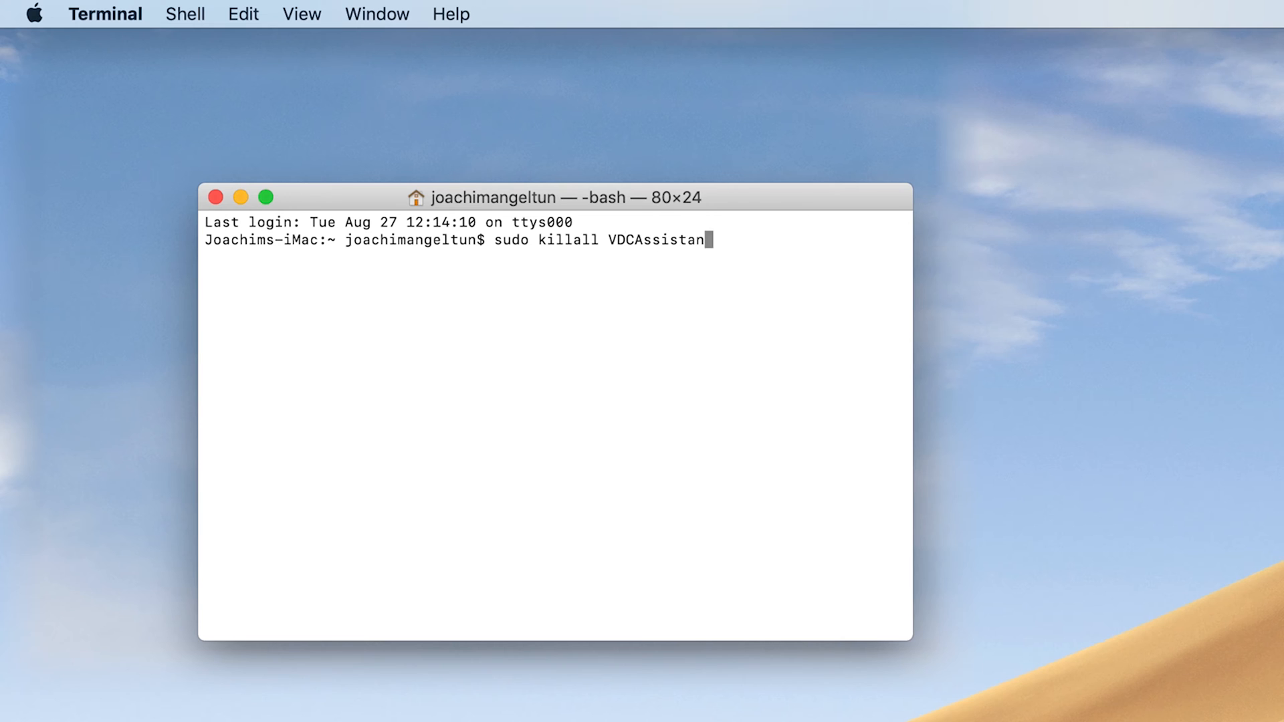
type("t")
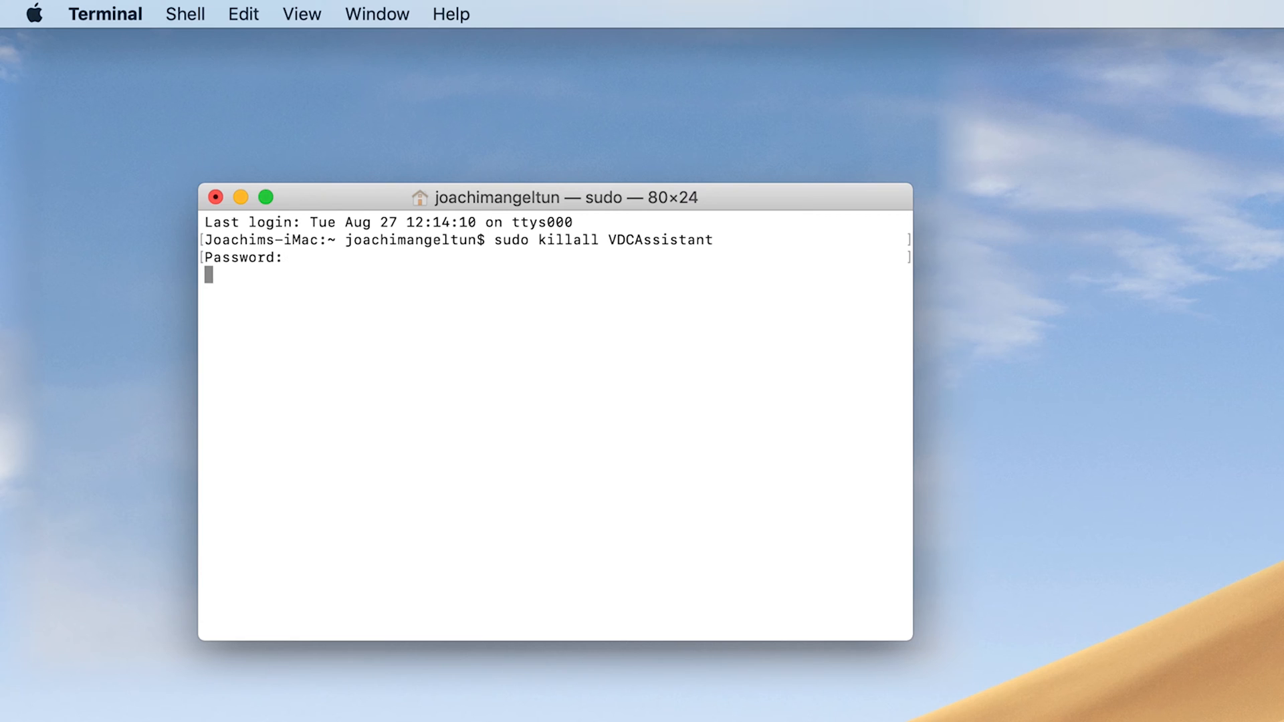
Submit the password to authorise the reset, then relaunch Photo Booth from the Dock
key("Return")
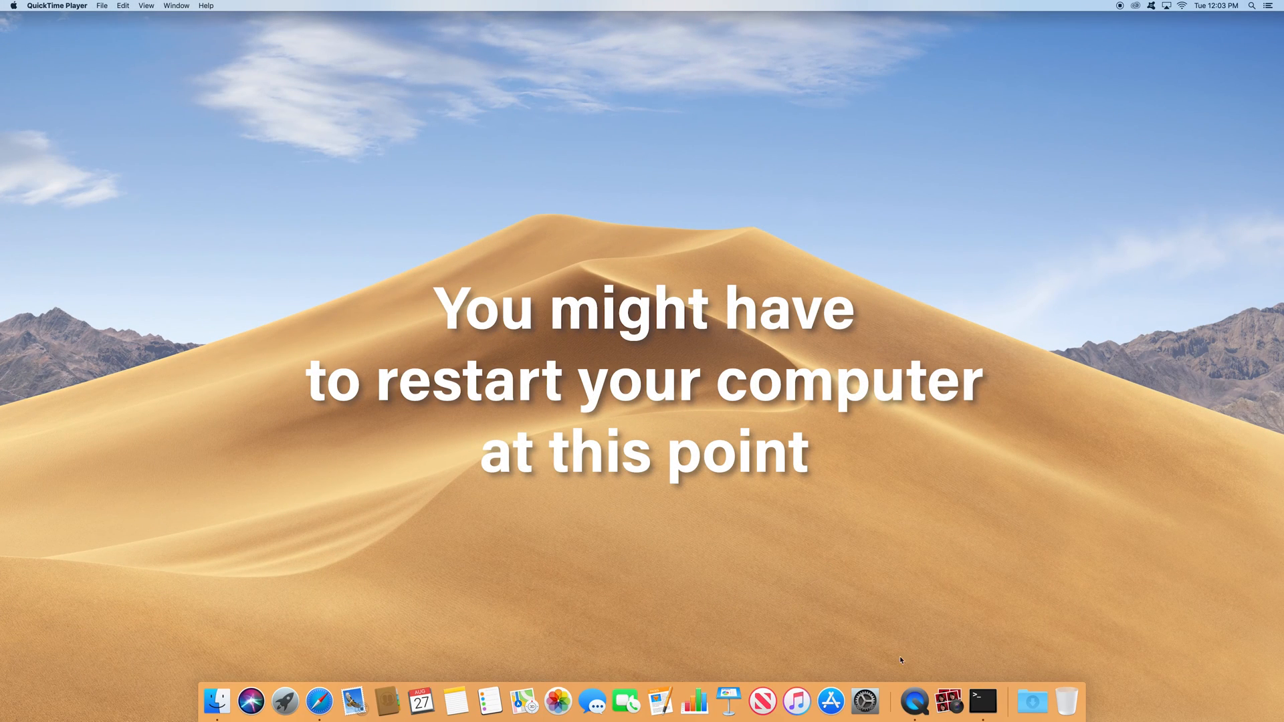
left_click(950, 701)
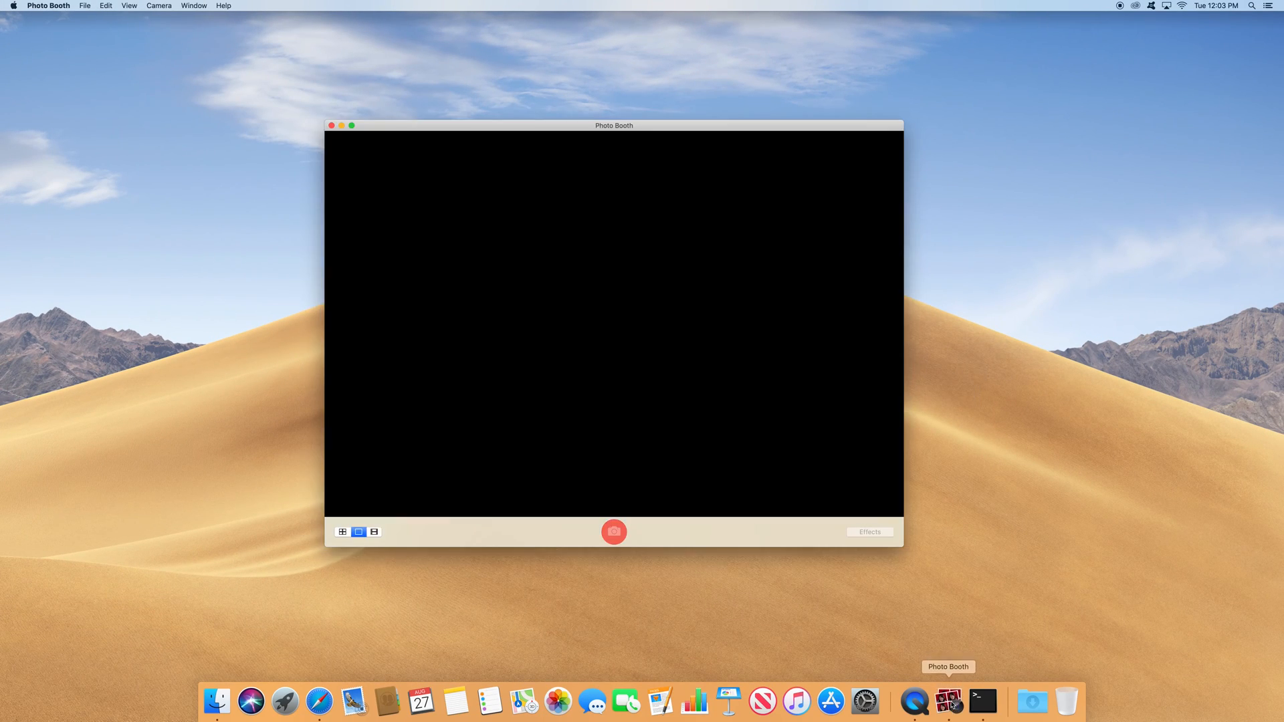